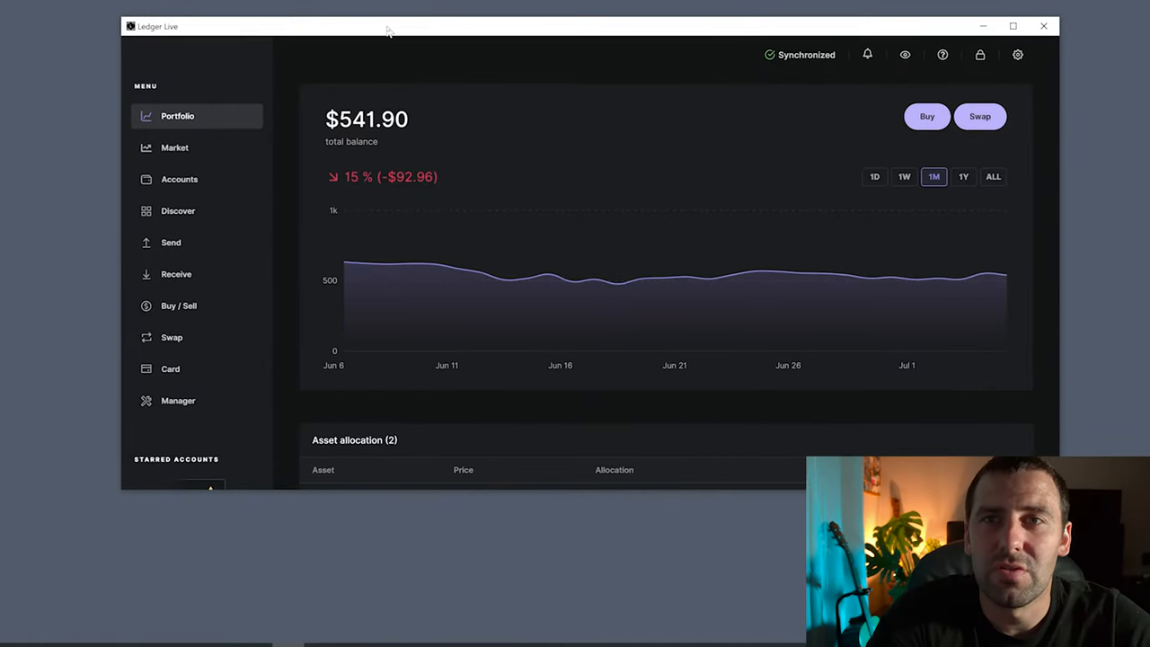
From Manager's app catalog, start installing Solana (SOL) on the Nano X.
left_click(178, 400)
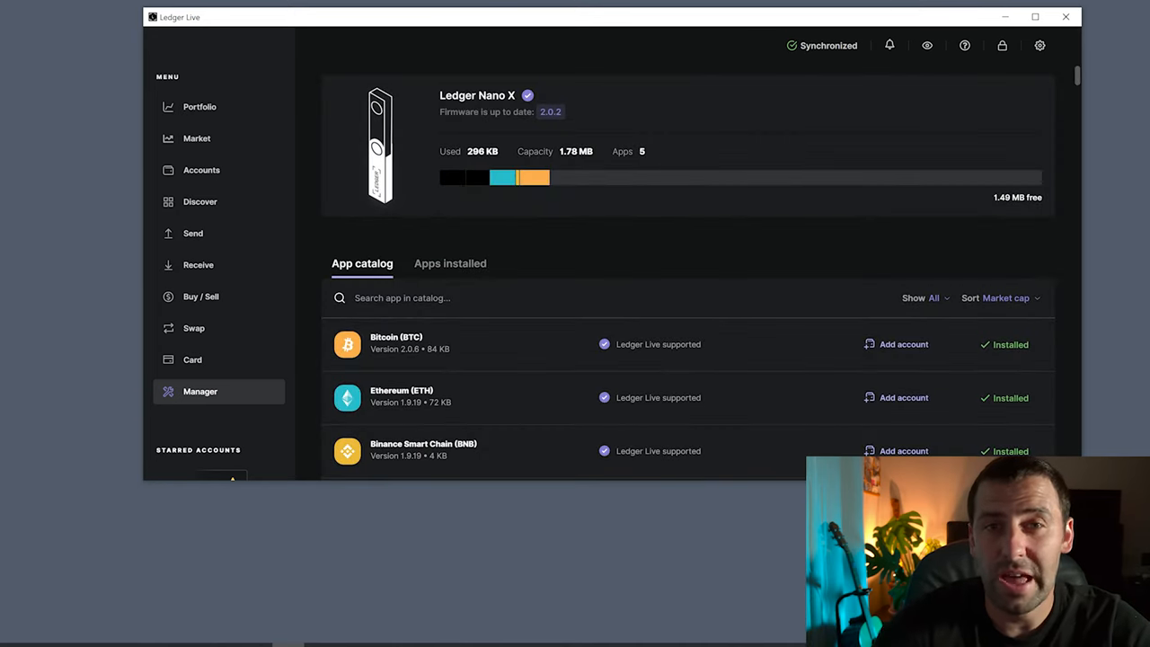
scroll("down", 3)
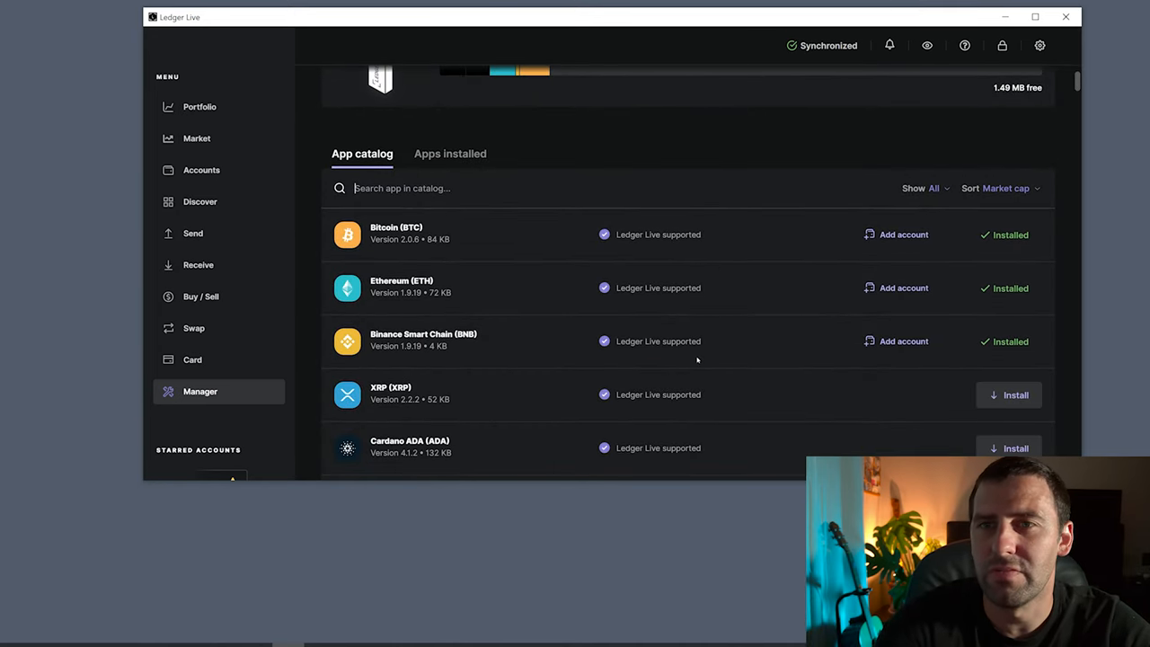
mouse_move(503, 221)
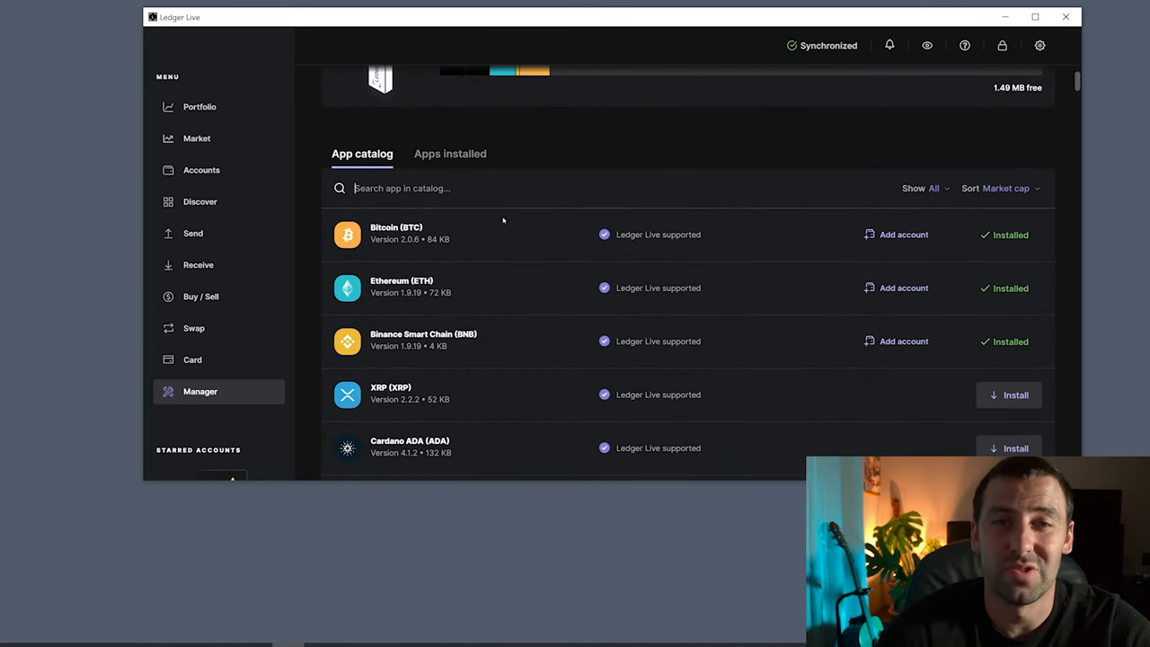
scroll("down", 3)
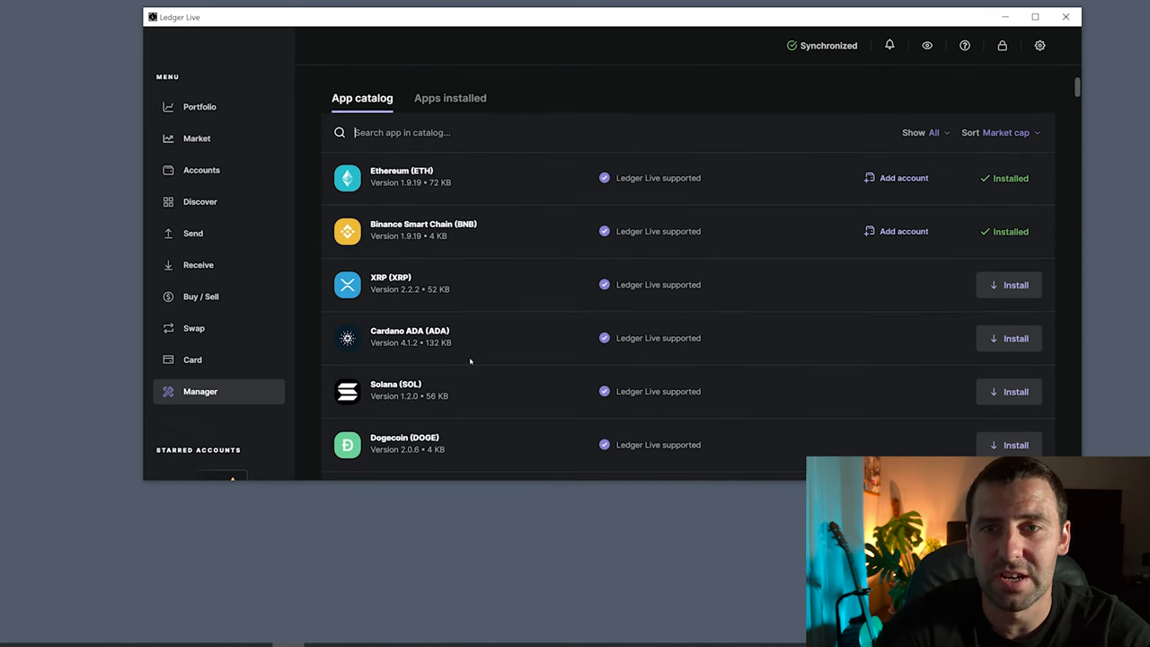
mouse_move(412, 400)
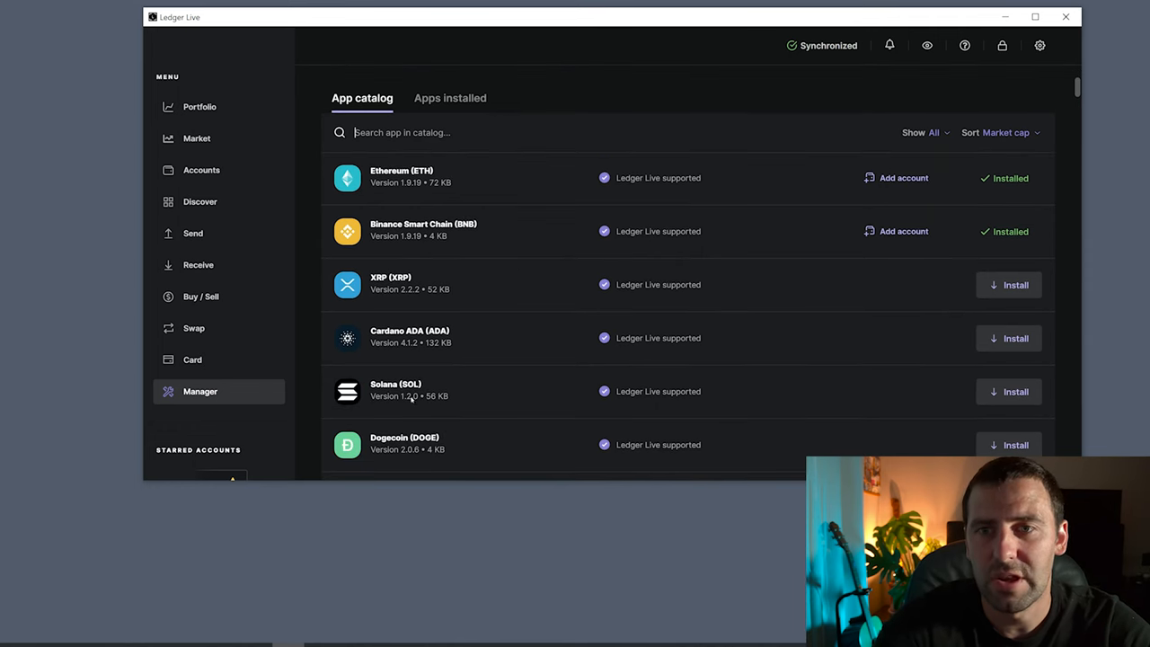
left_click(1014, 391)
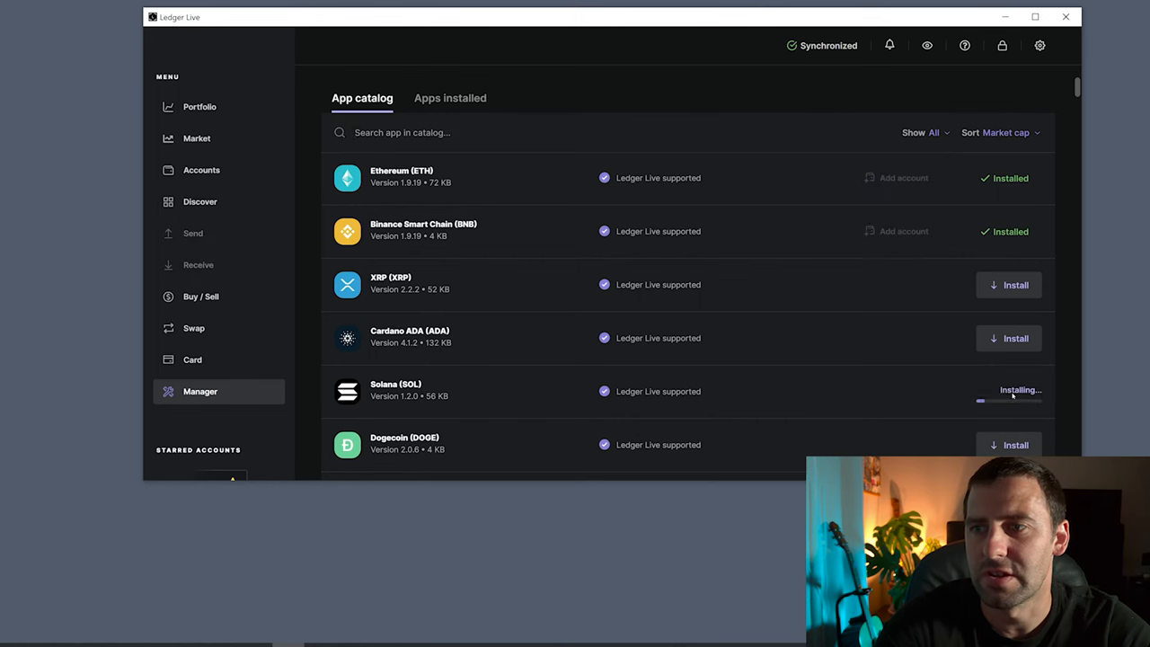
mouse_move(783, 368)
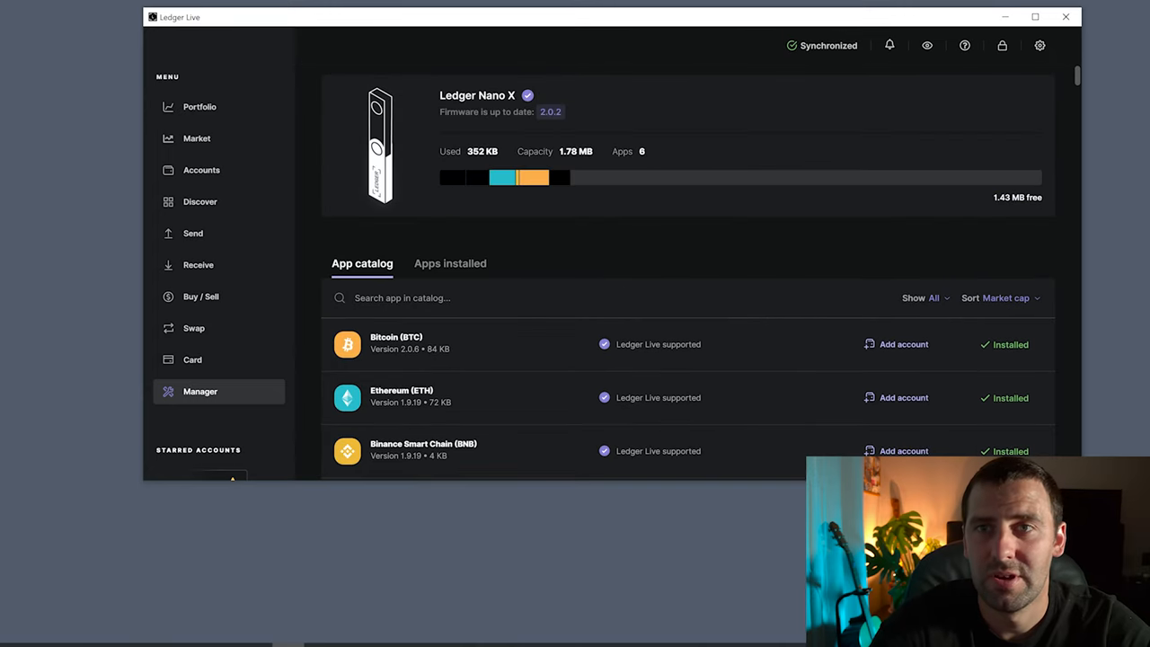
Start adding a Solana (SOL) account from Accounts and continue to the device step.
left_click(201, 170)
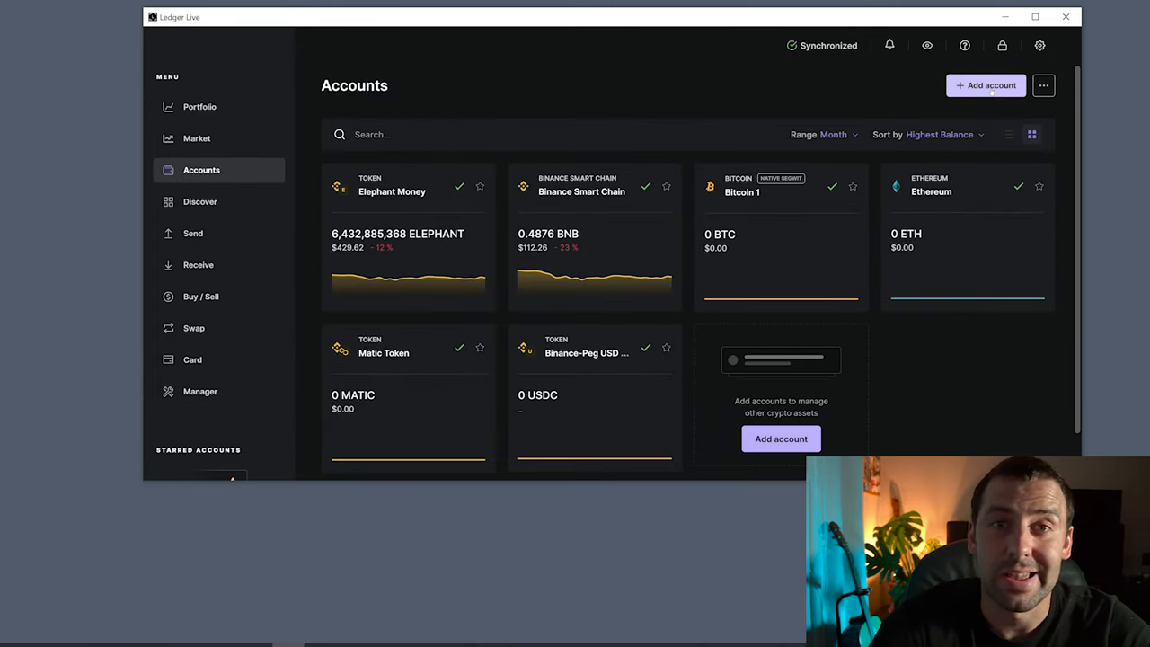
left_click(986, 84)
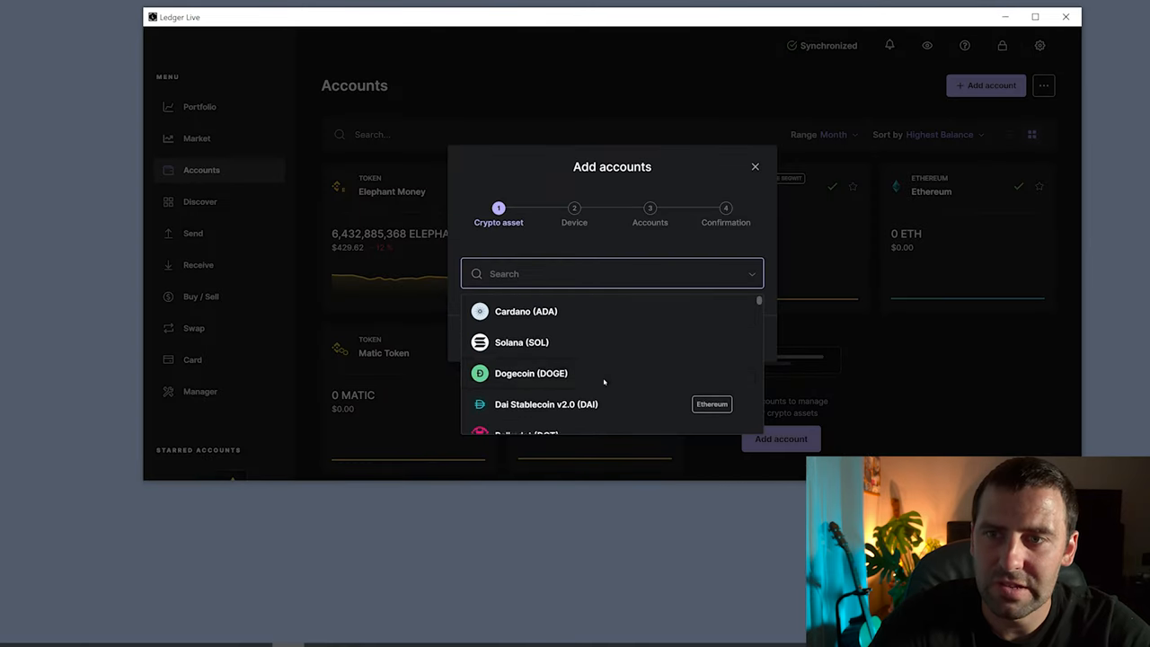
left_click(521, 341)
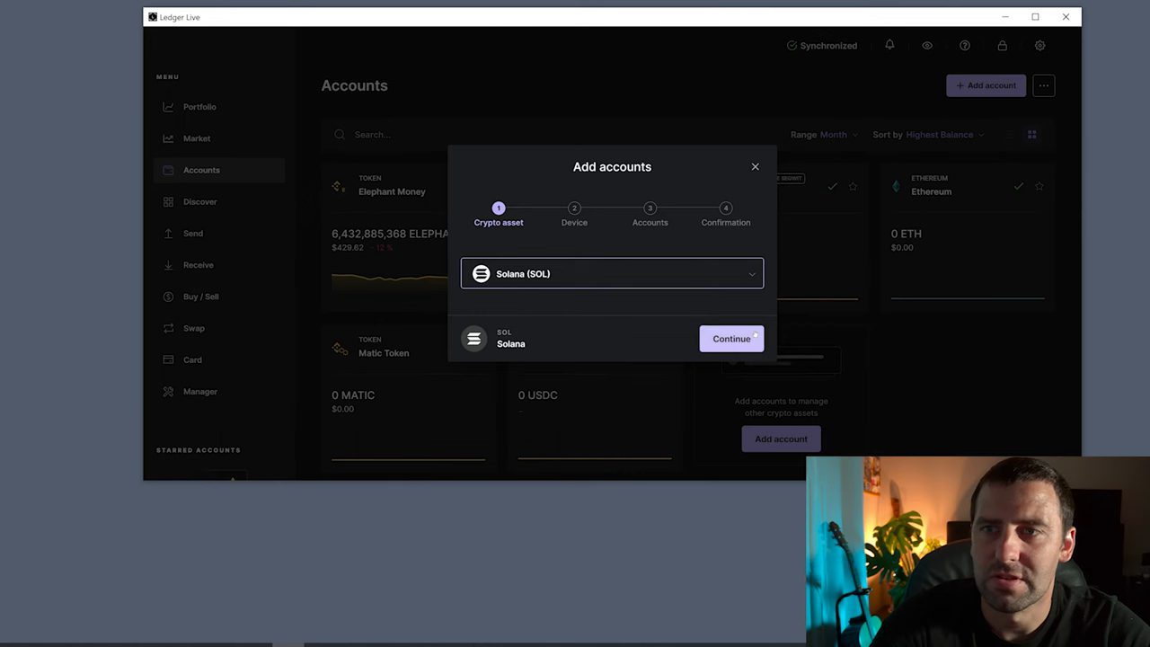
left_click(731, 339)
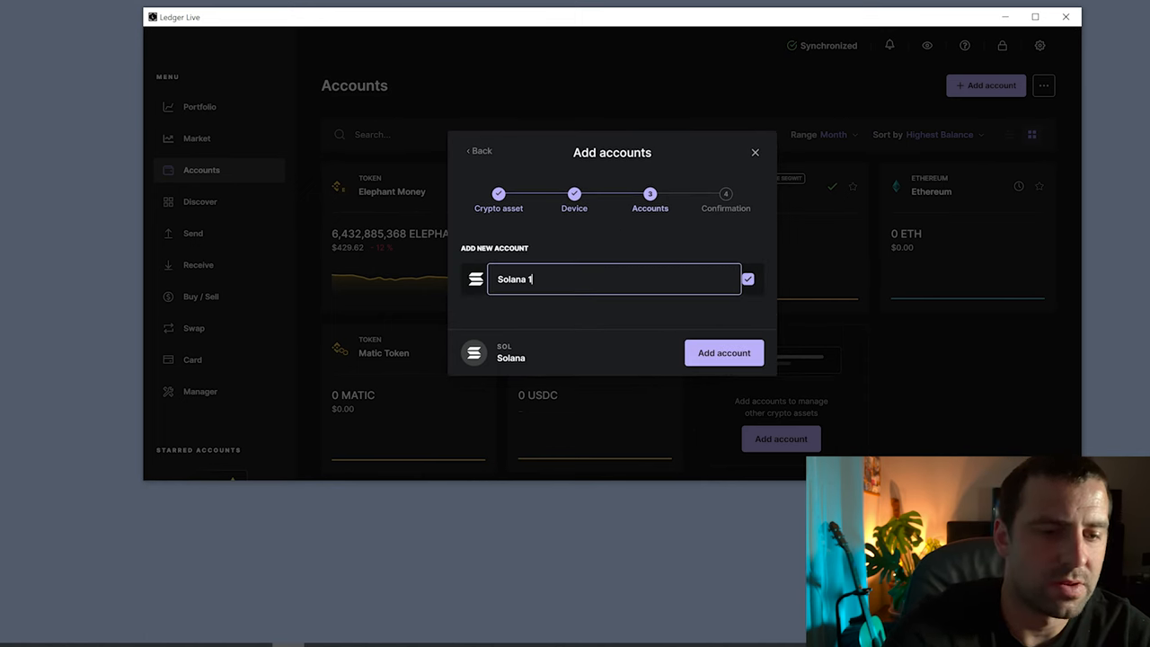
Name the account 'Solana Ledger', add it, and finish setup.
type("Le")
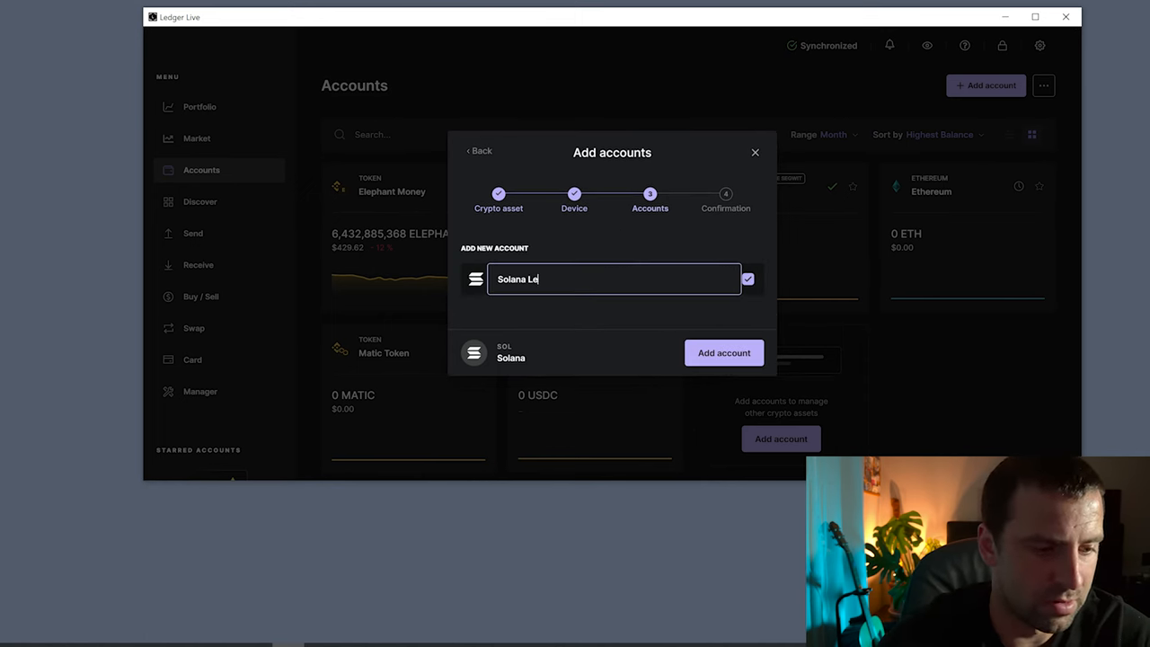
left_click(724, 352)
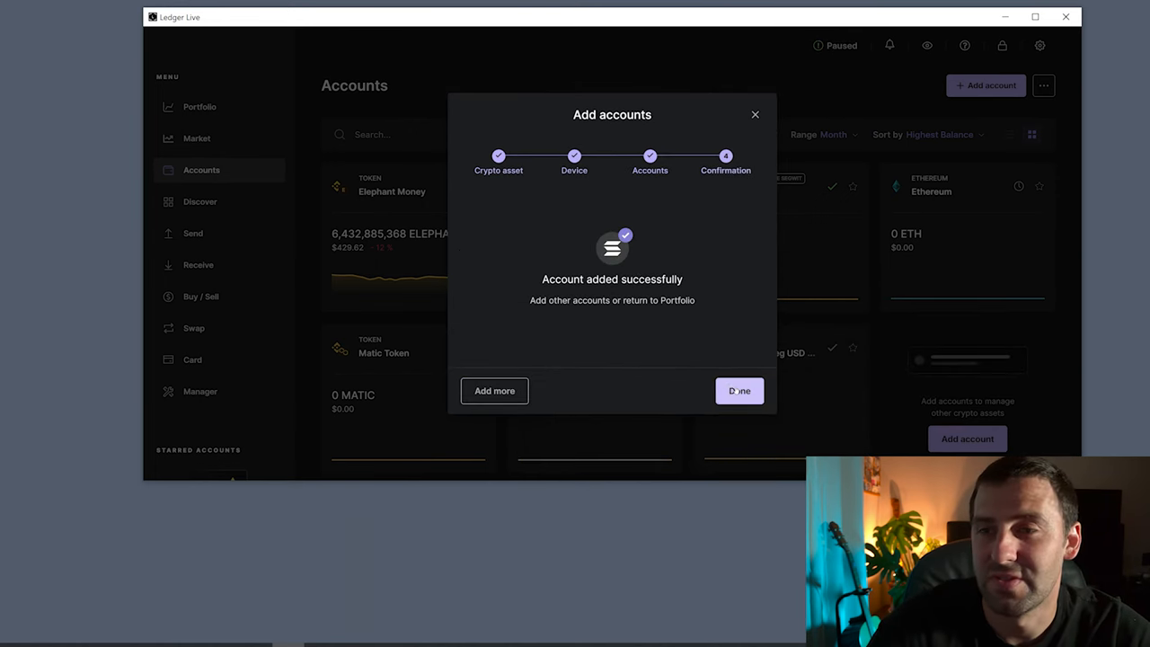
left_click(739, 390)
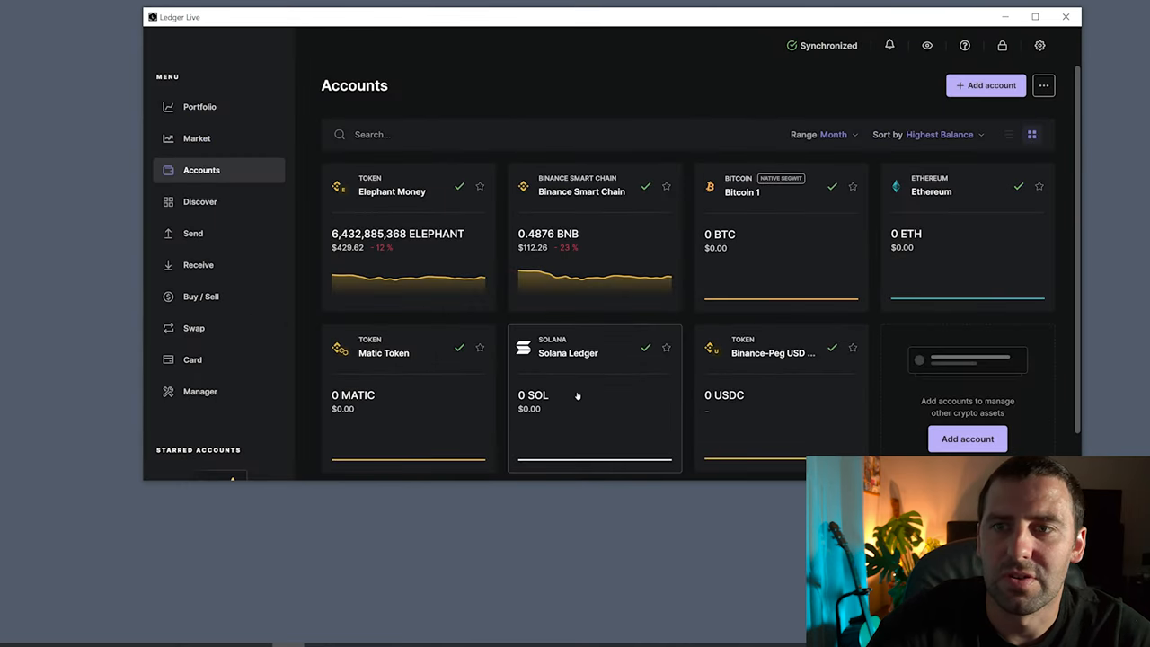
mouse_move(575, 352)
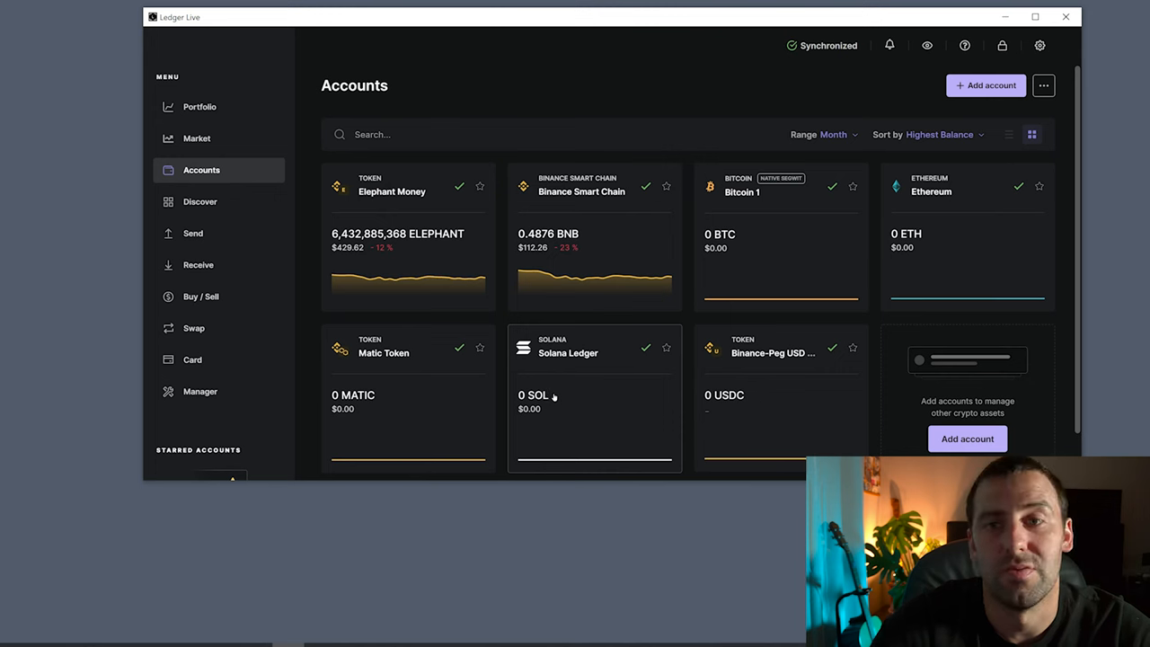
mouse_move(569, 400)
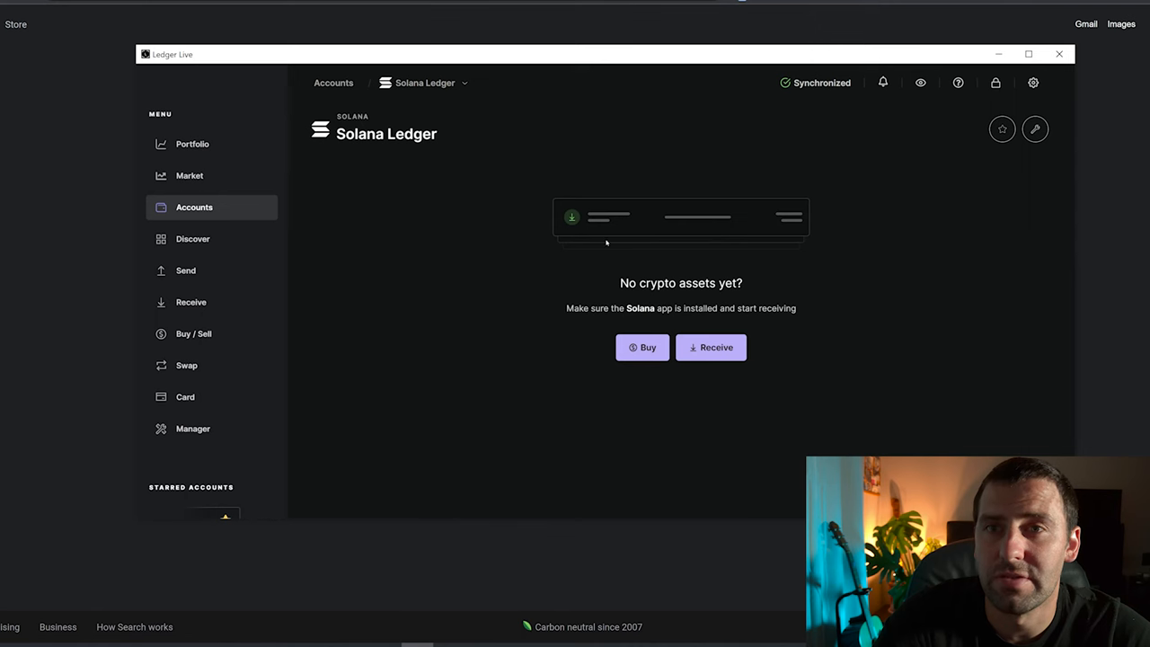
Start a Receive for the Solana Ledger account to show its address for device verification.
left_click(711, 347)
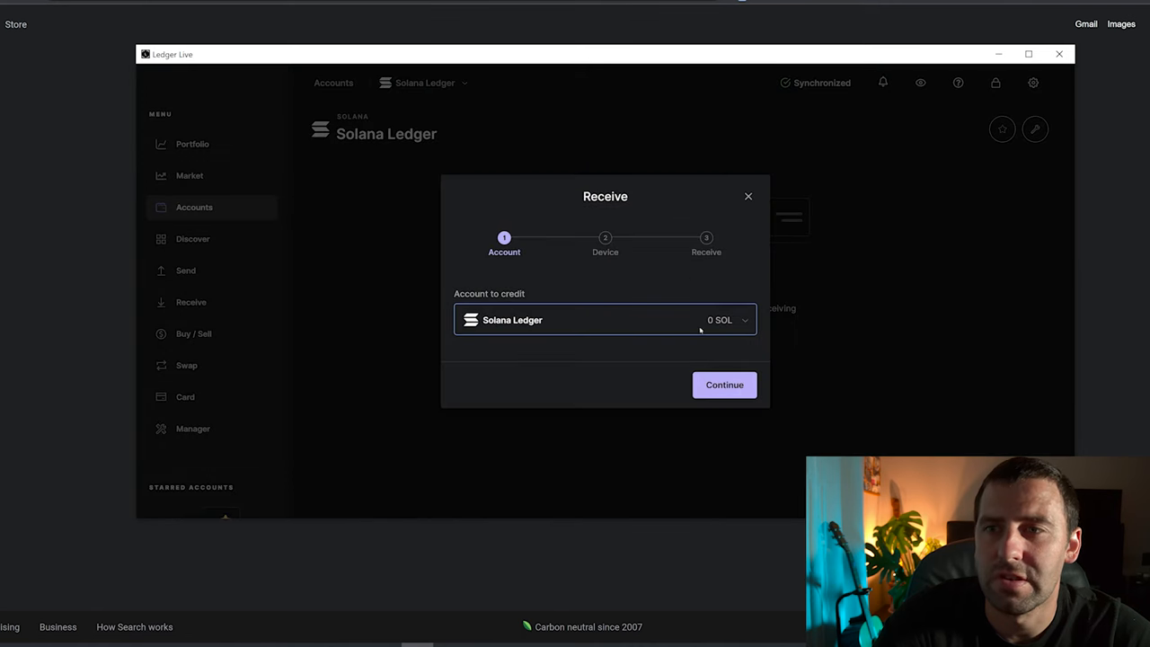
left_click(724, 385)
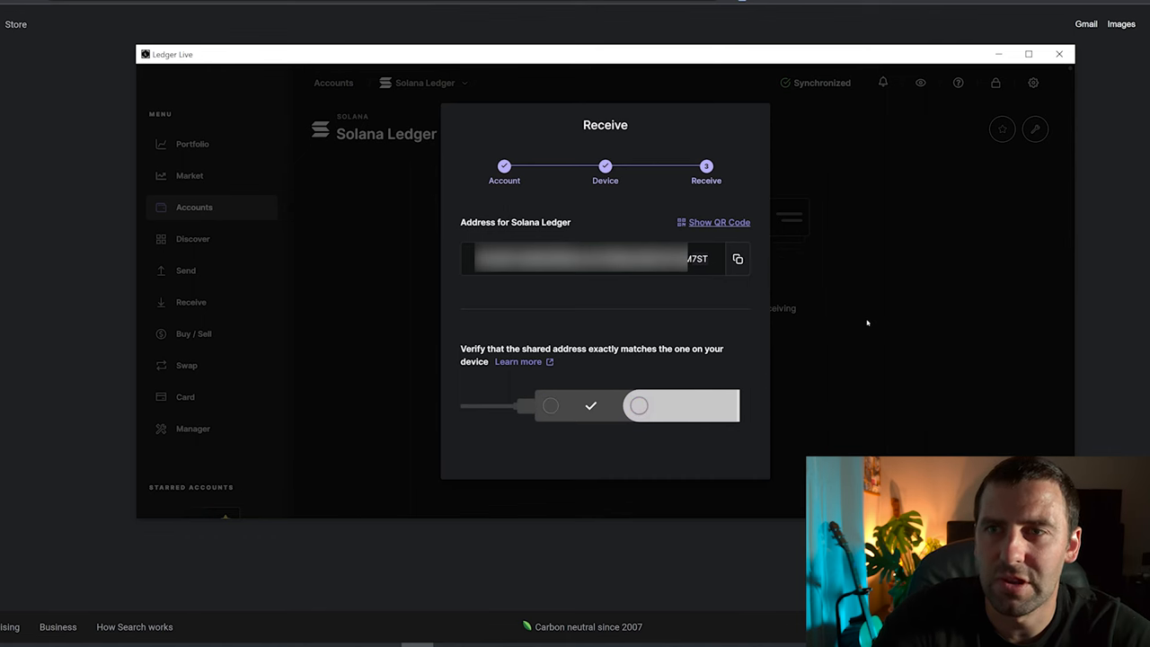
mouse_move(996, 61)
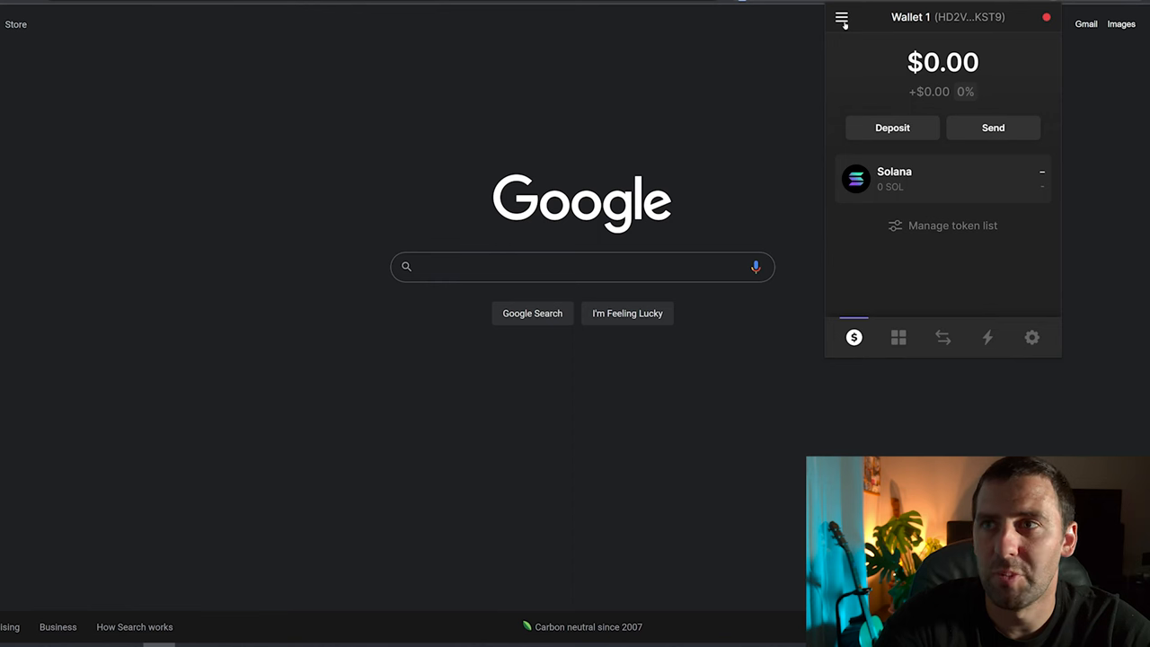
From Phantom's menu, choose Add / Connect Wallet and begin the hardware wallet connection.
left_click(843, 17)
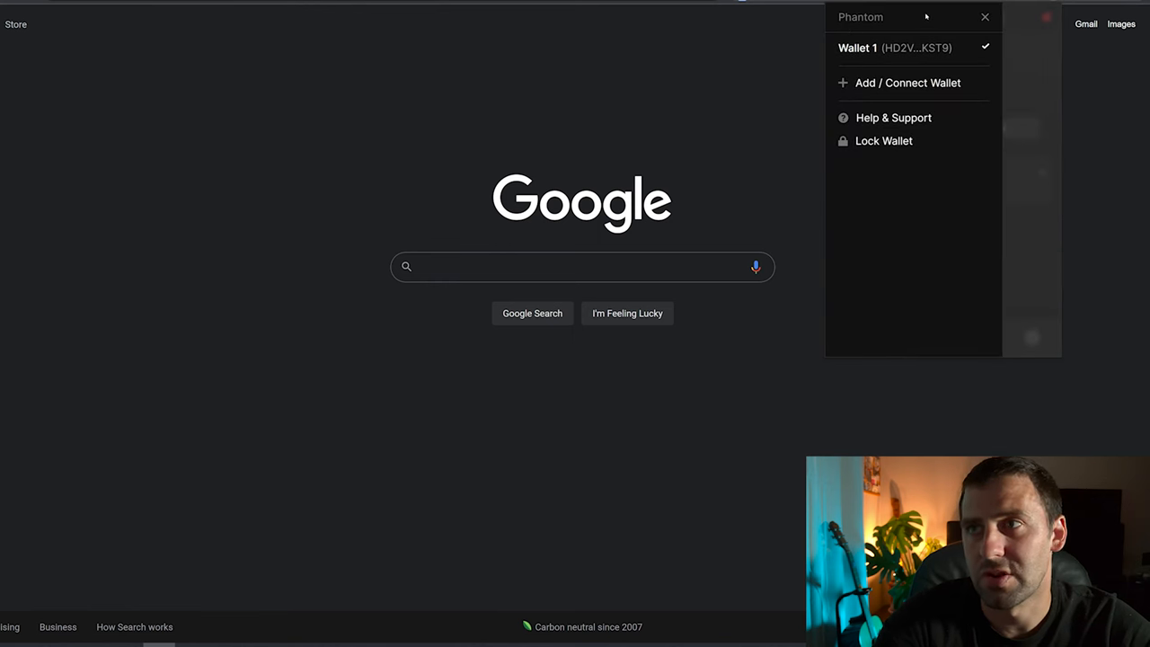
mouse_move(899, 83)
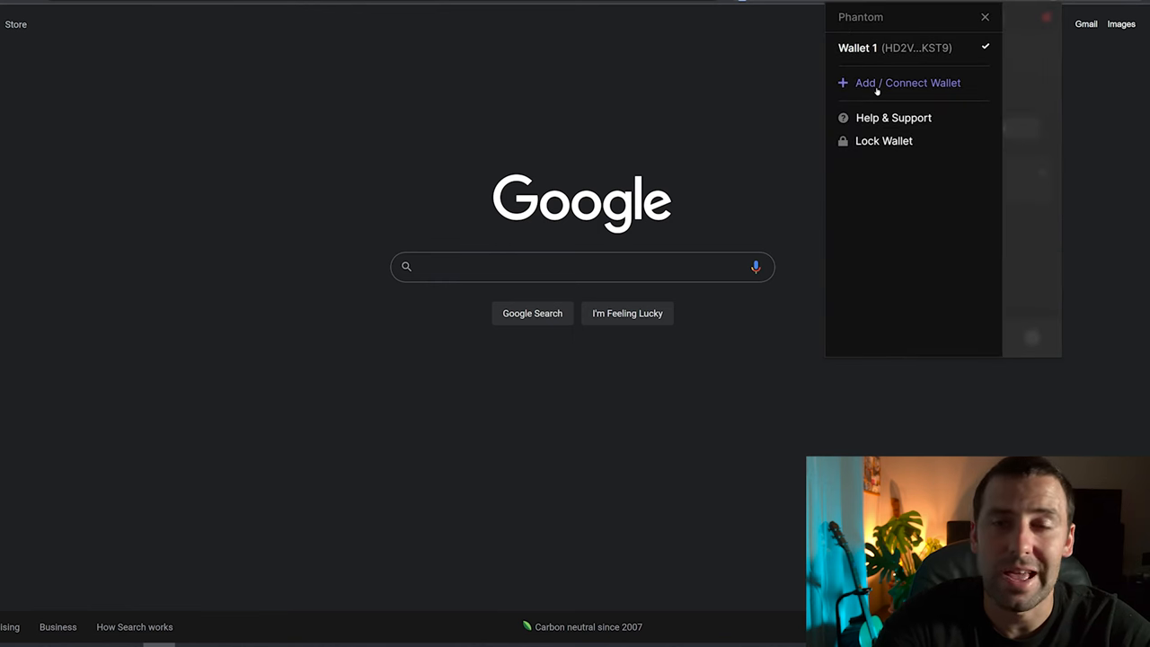
left_click(907, 83)
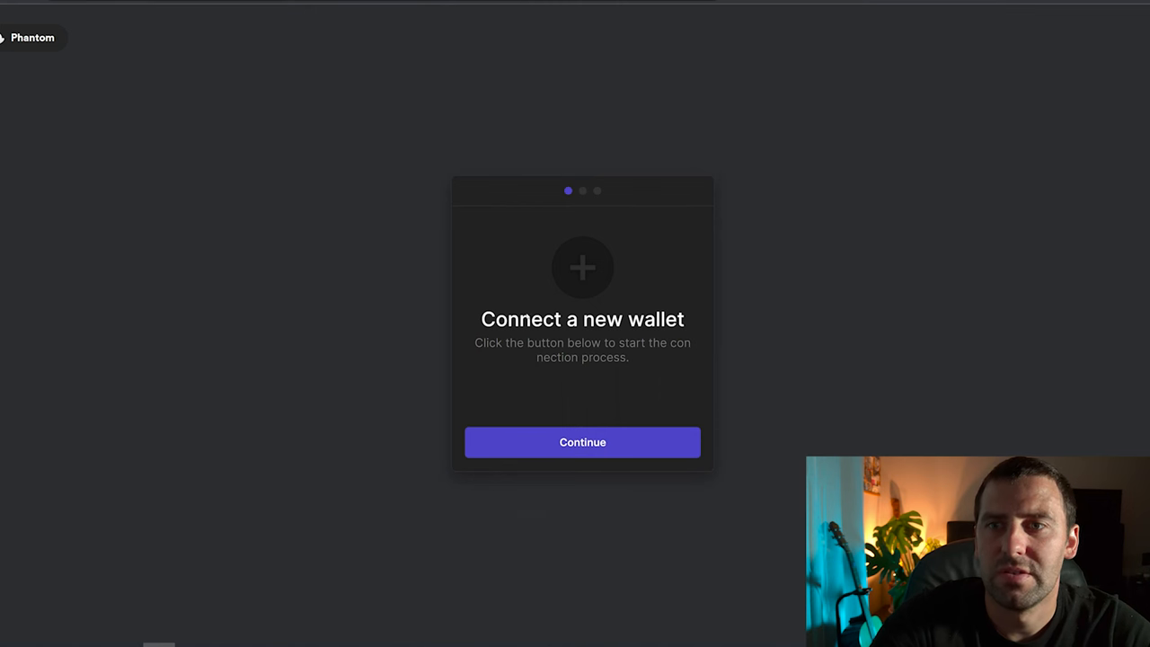
left_click(583, 442)
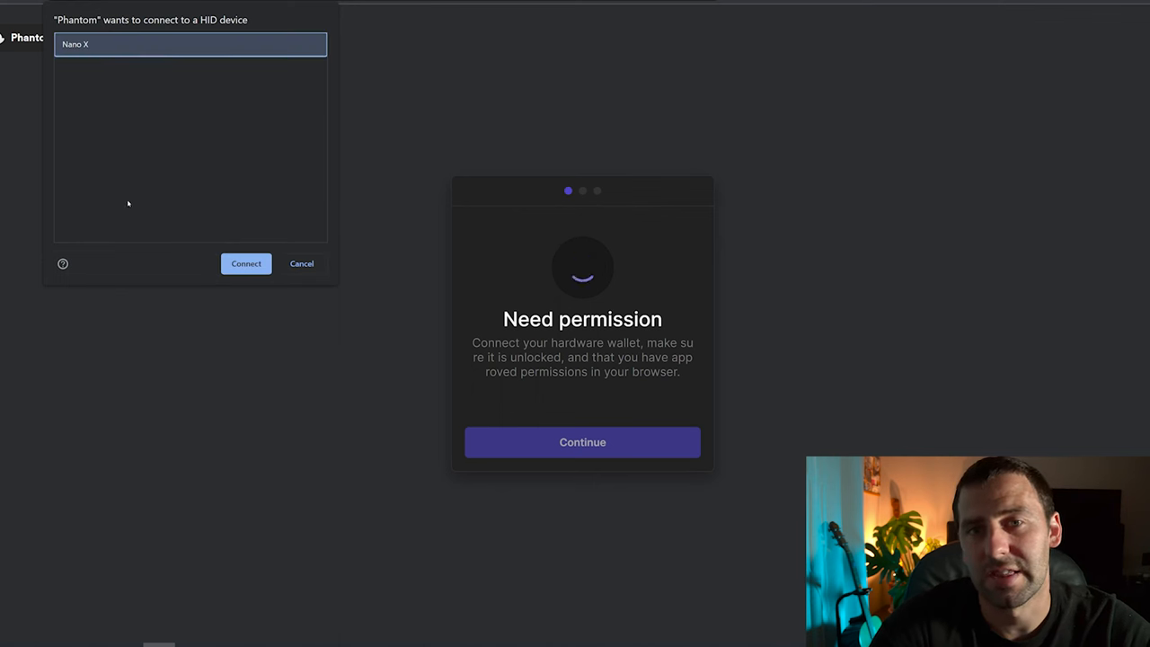
Grant browser access to the Nano X, add the 44'/501'/0 account, and finish.
left_click(247, 264)
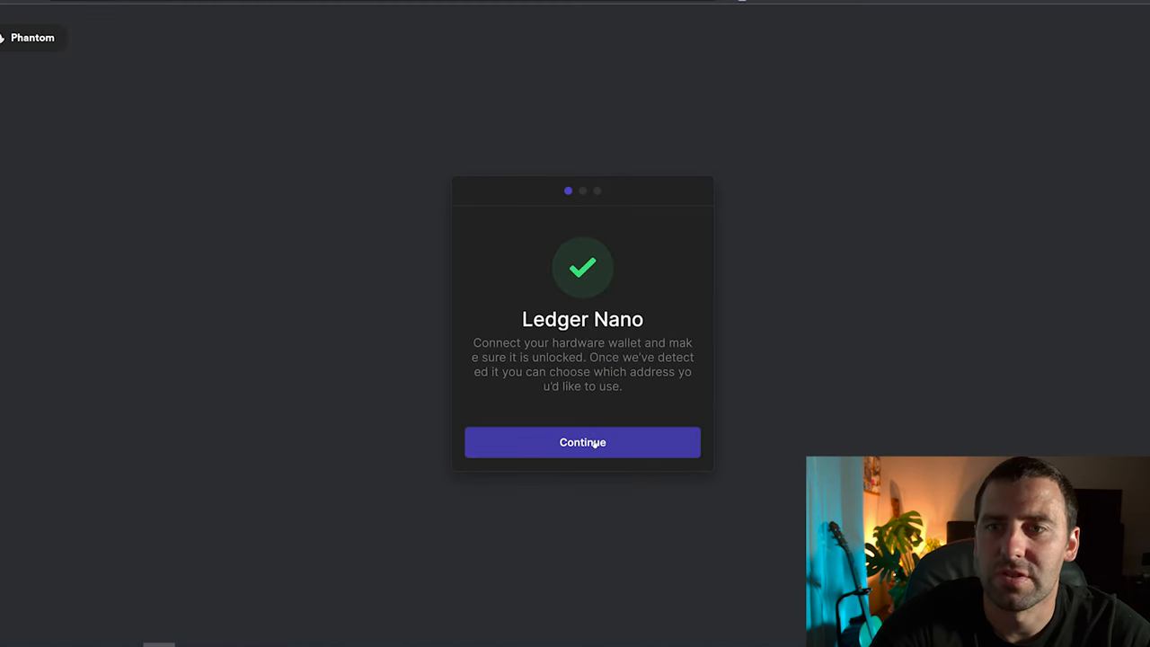
left_click(582, 442)
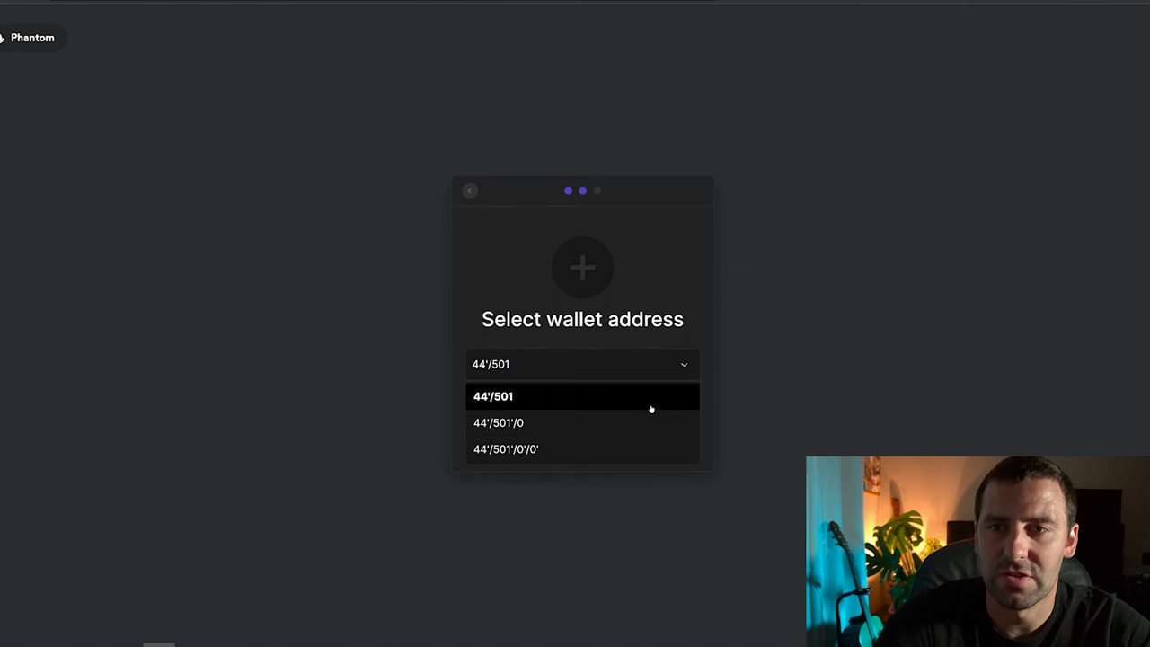
left_click(499, 422)
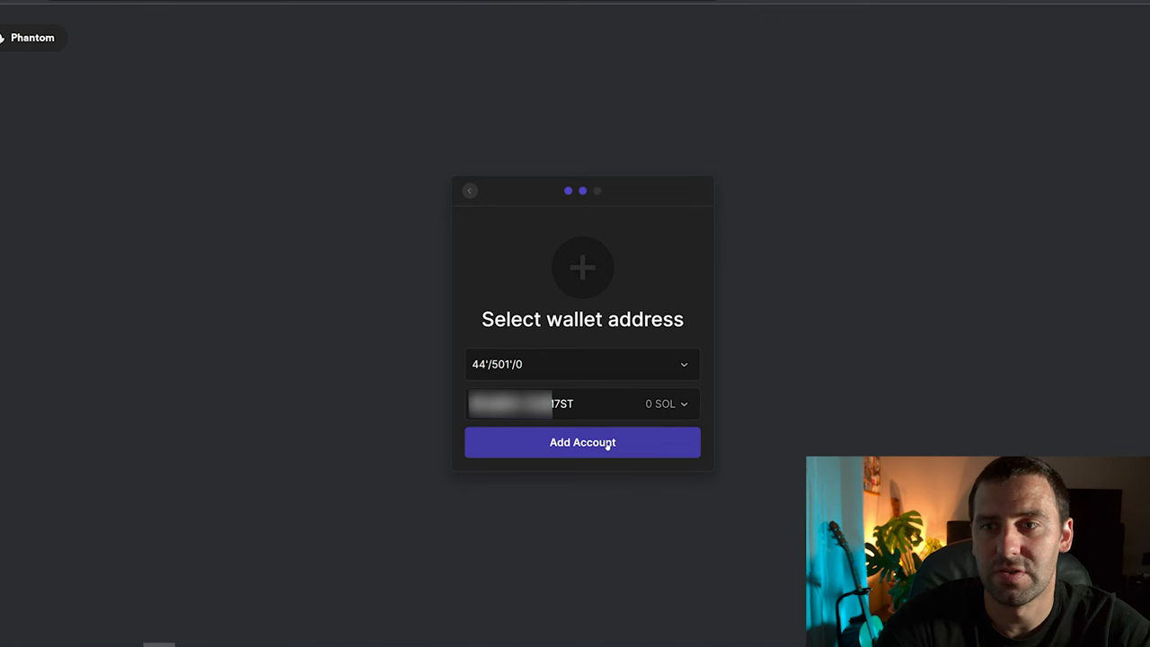
left_click(582, 442)
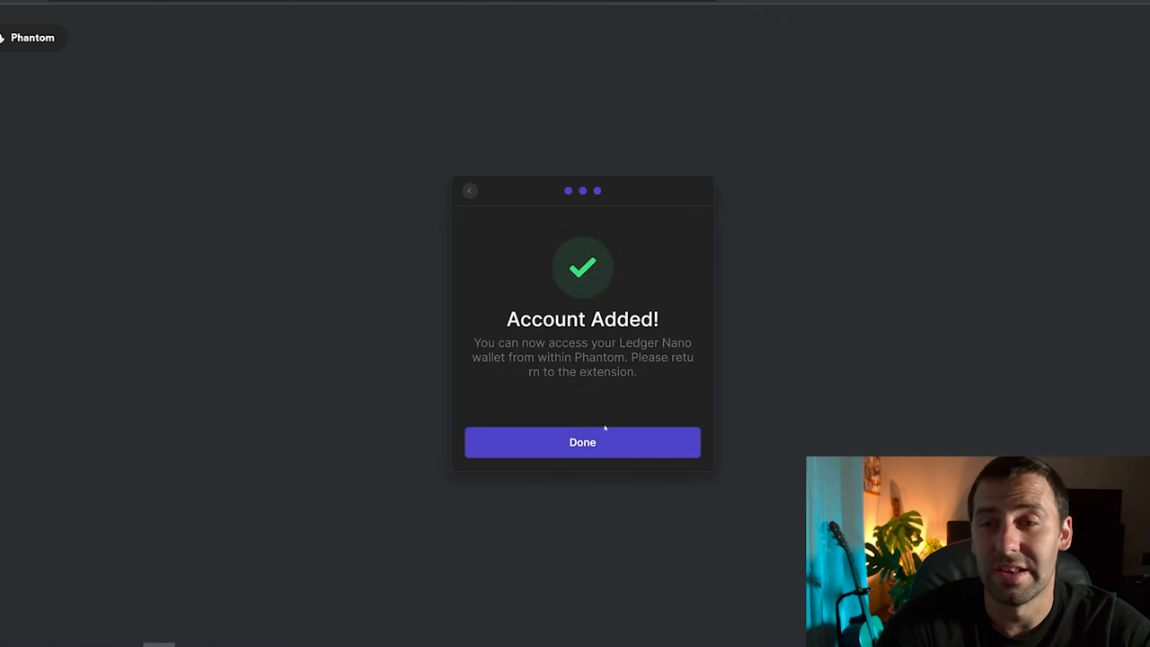
left_click(582, 441)
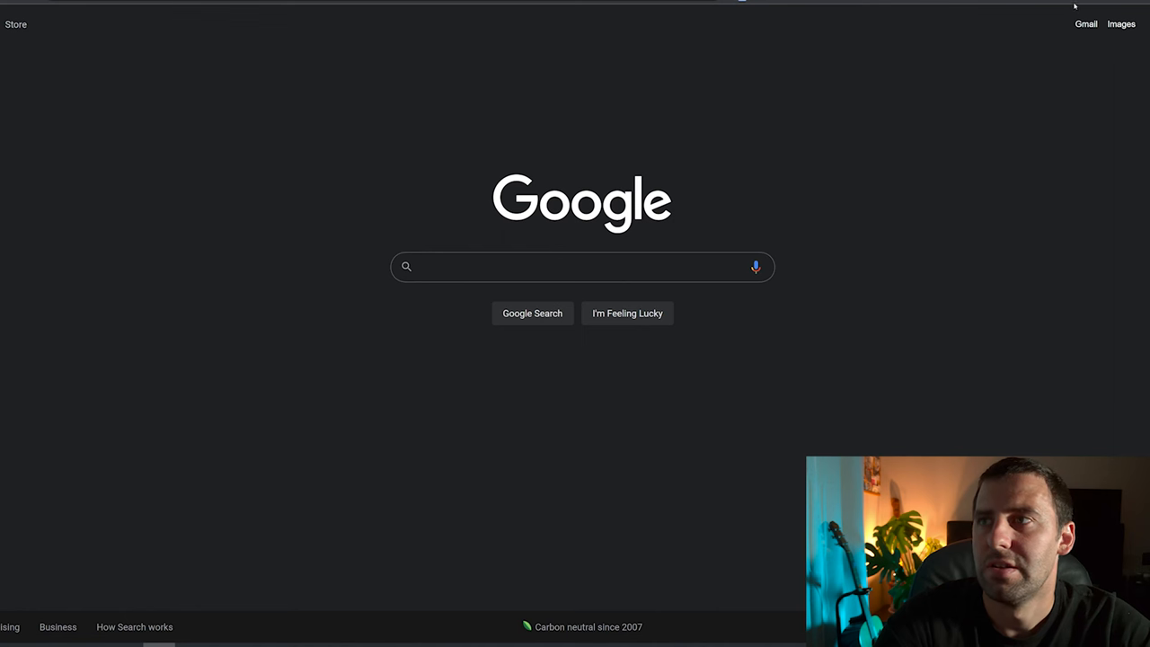